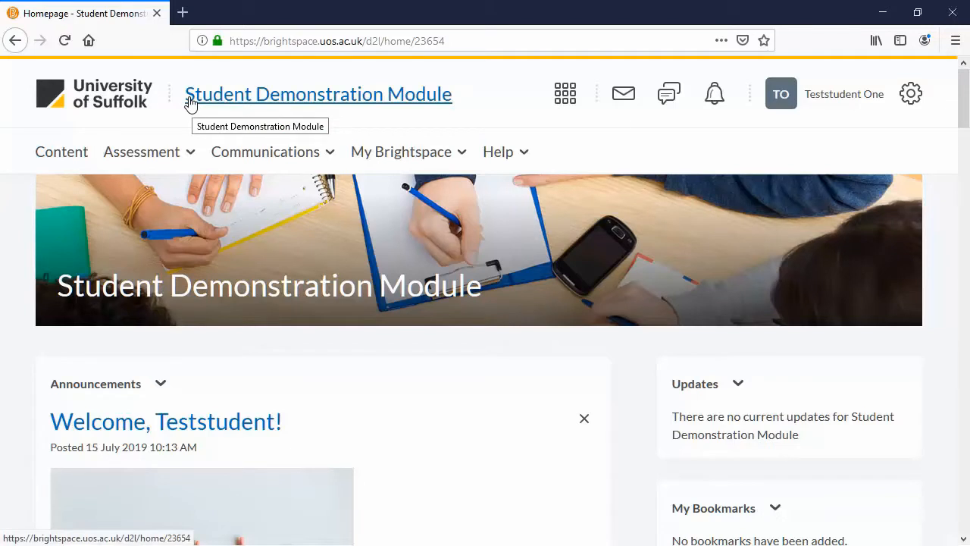
mouse_move(235, 190)
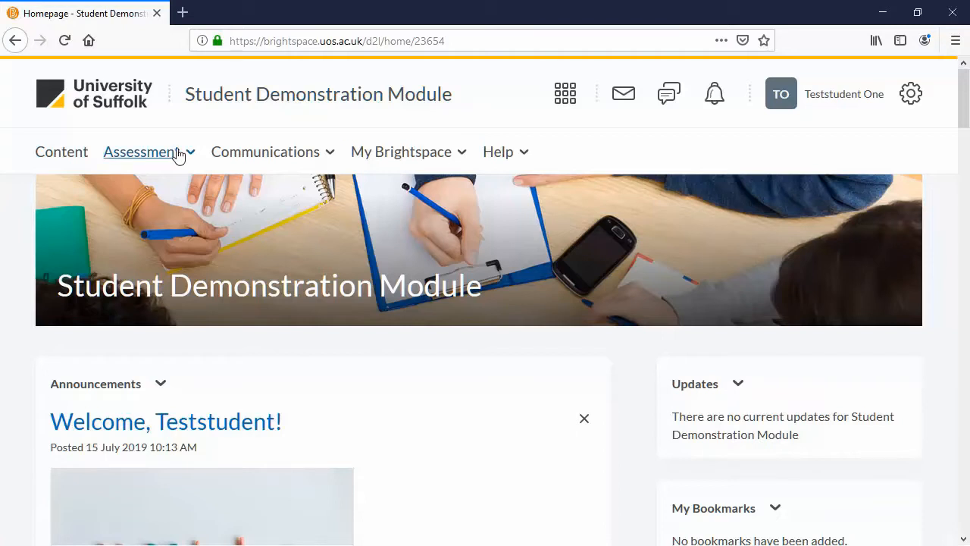
- Choose Assignments from the Assessment menu of the Student Demonstration Module
click(140, 151)
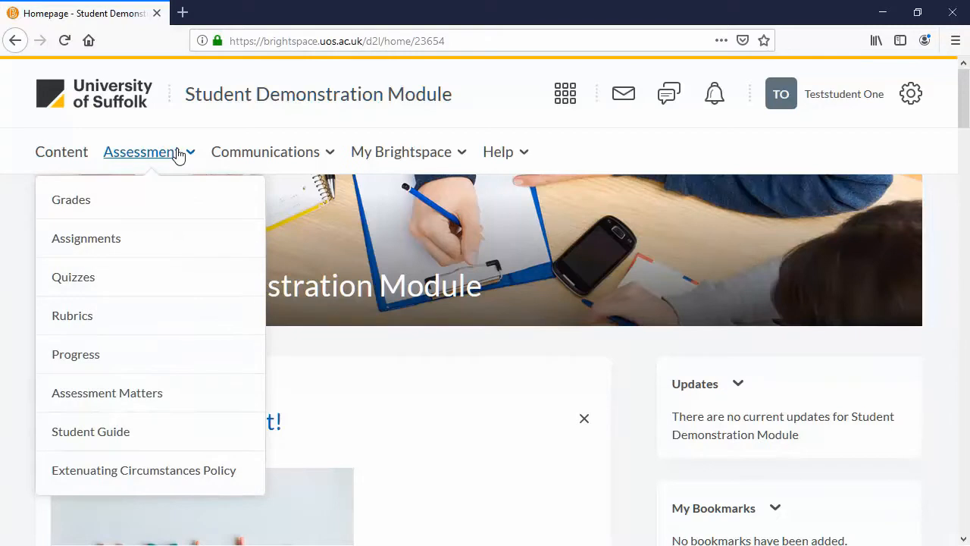
click(85, 238)
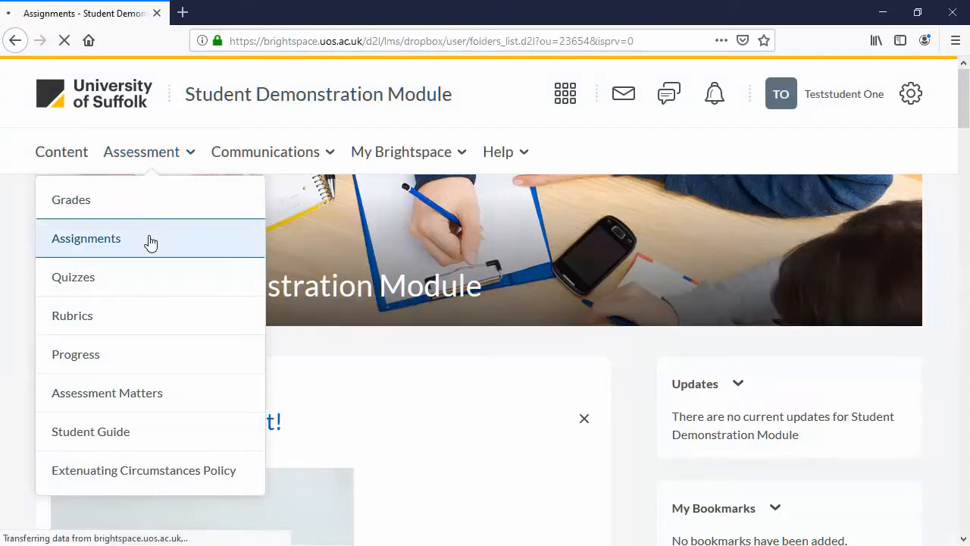
- Open Essay 1 and scroll down to its empty Submit Assignment files area
click(85, 238)
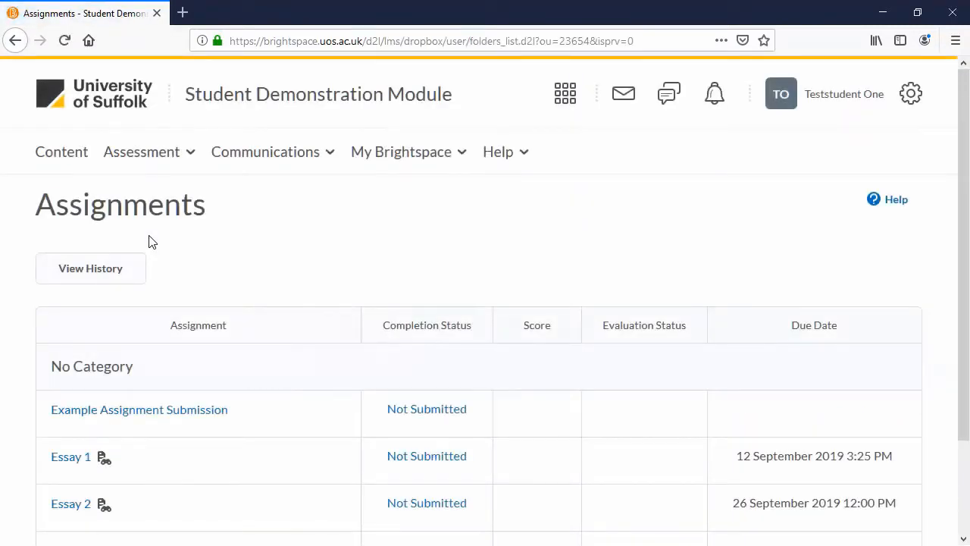
scroll(down, 3)
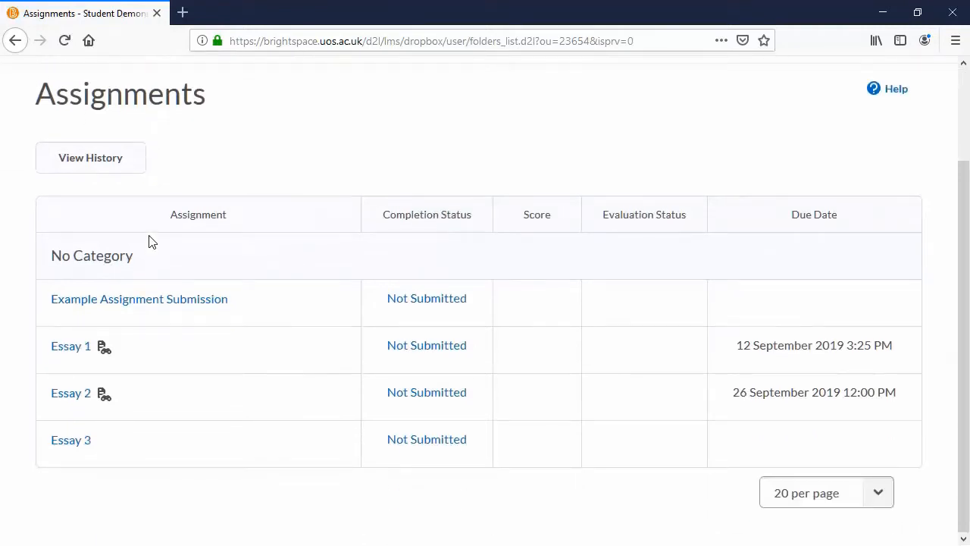
mouse_move(70, 346)
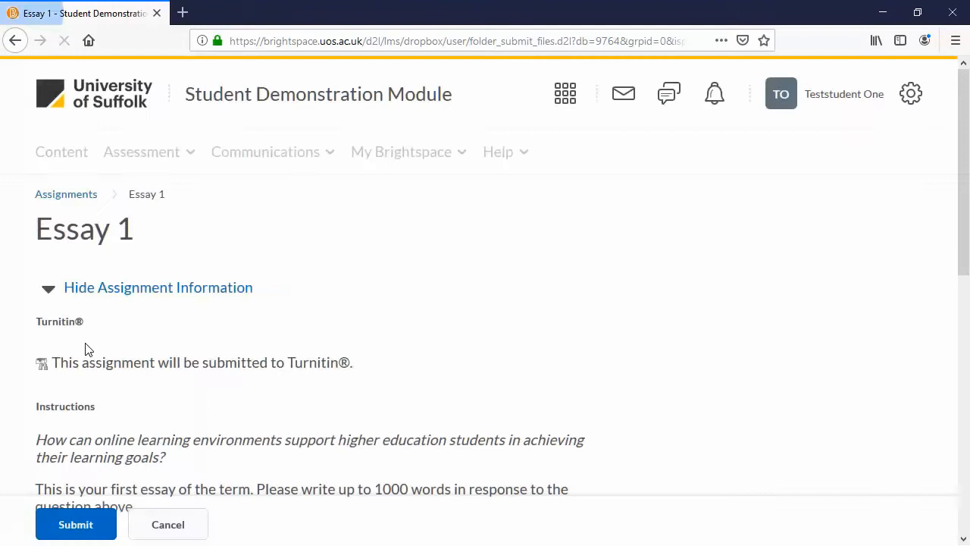
scroll(down, 3)
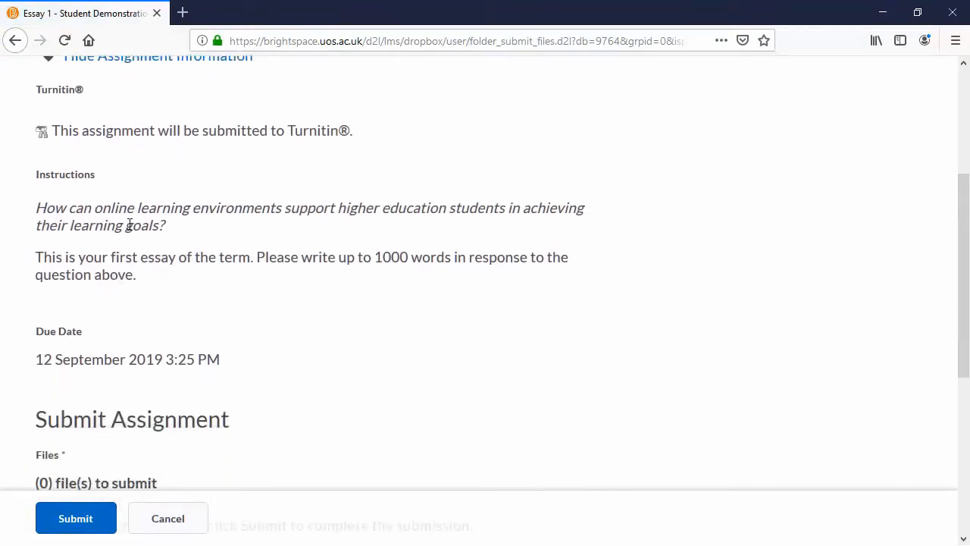
scroll(down, 3)
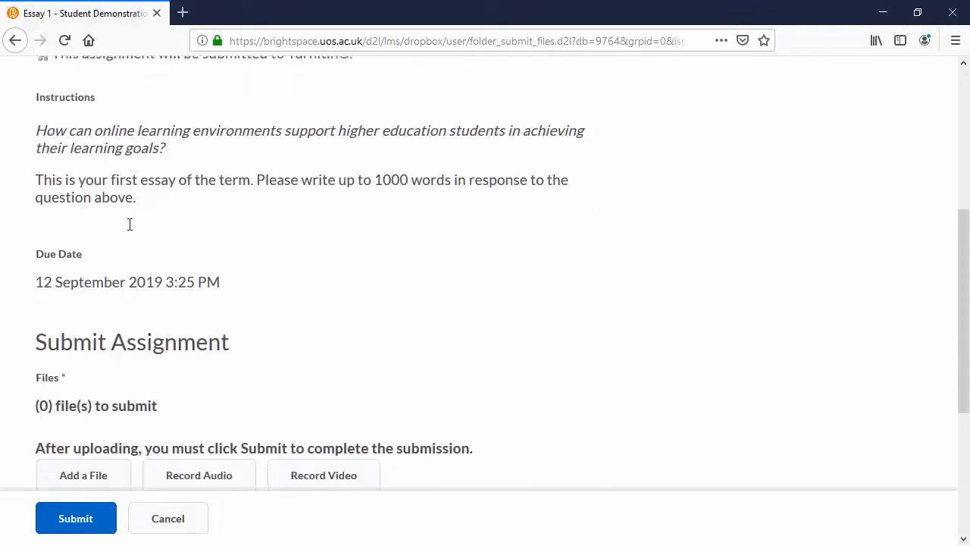
scroll(down, 3)
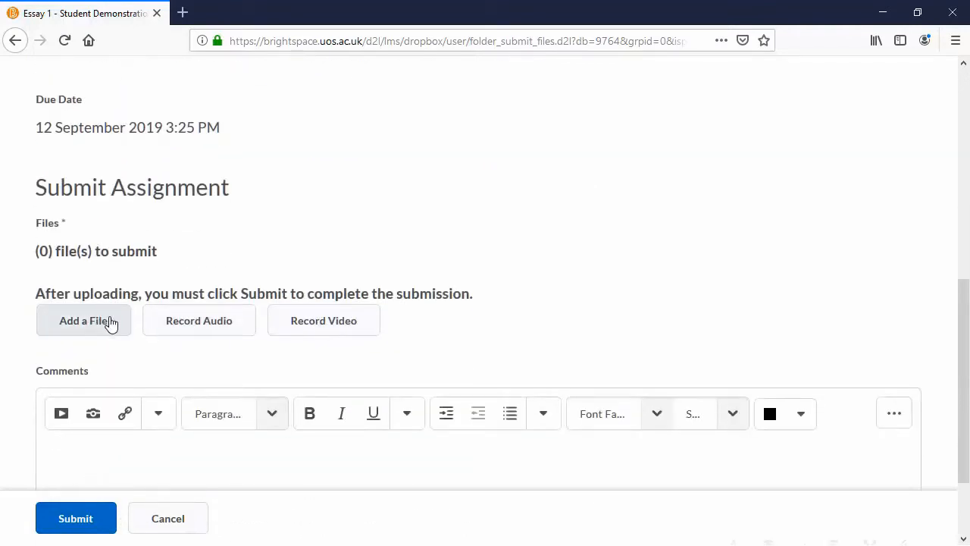
mouse_move(233, 321)
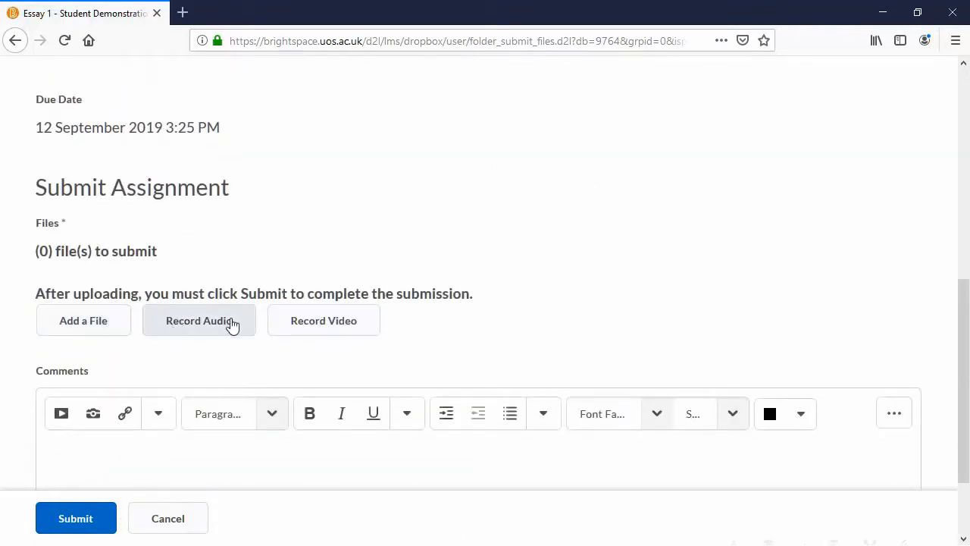
mouse_move(84, 320)
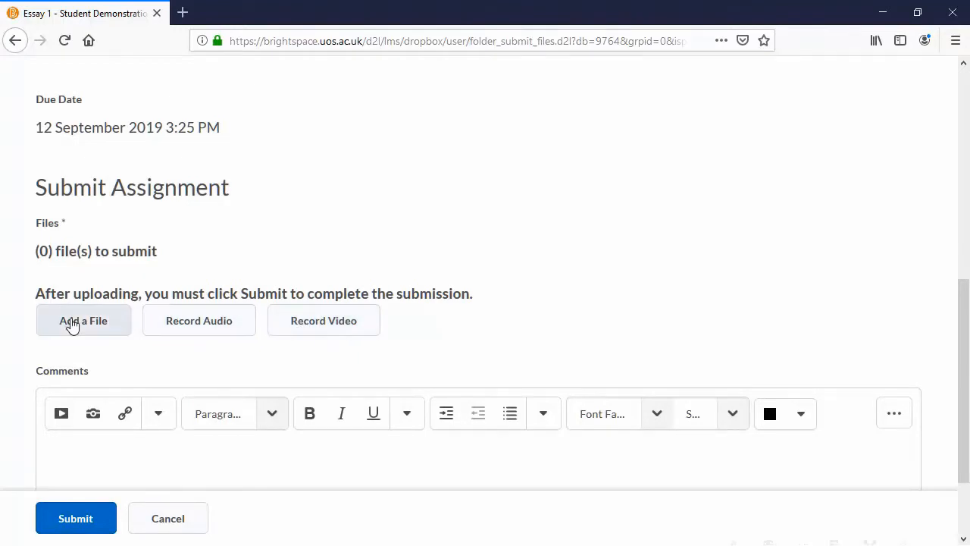
- Upload Example Assignment Submission 1.docx (16.3 KB) as the Essay 1 submission file
click(84, 320)
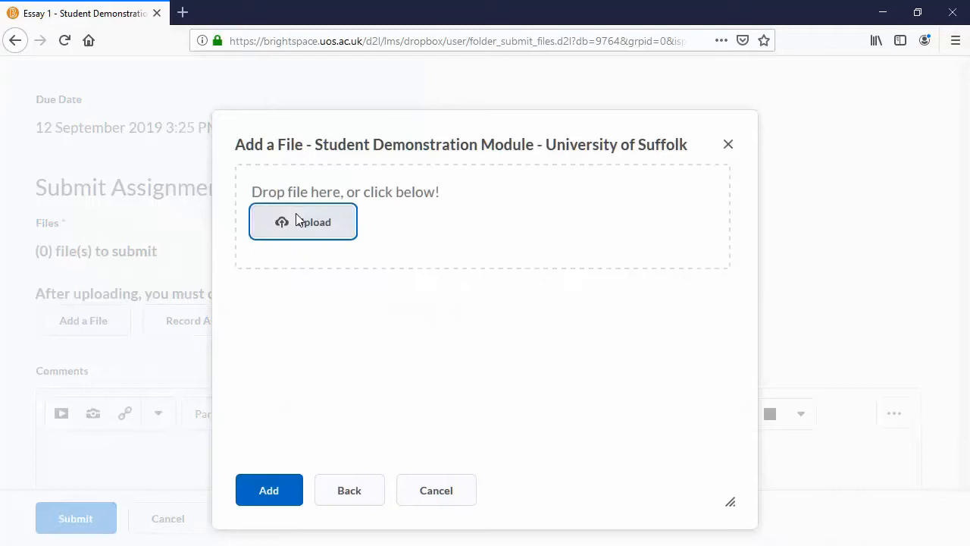
mouse_move(145, 163)
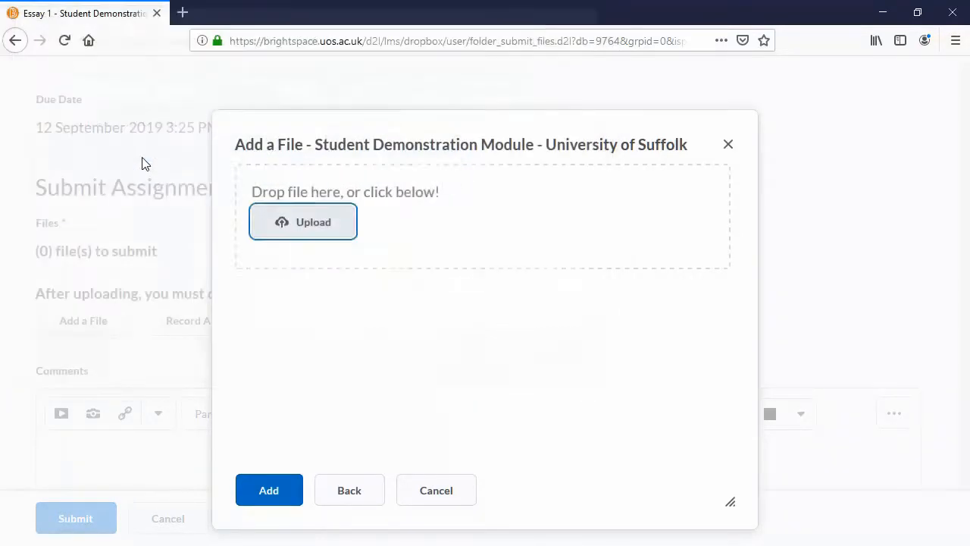
click(269, 490)
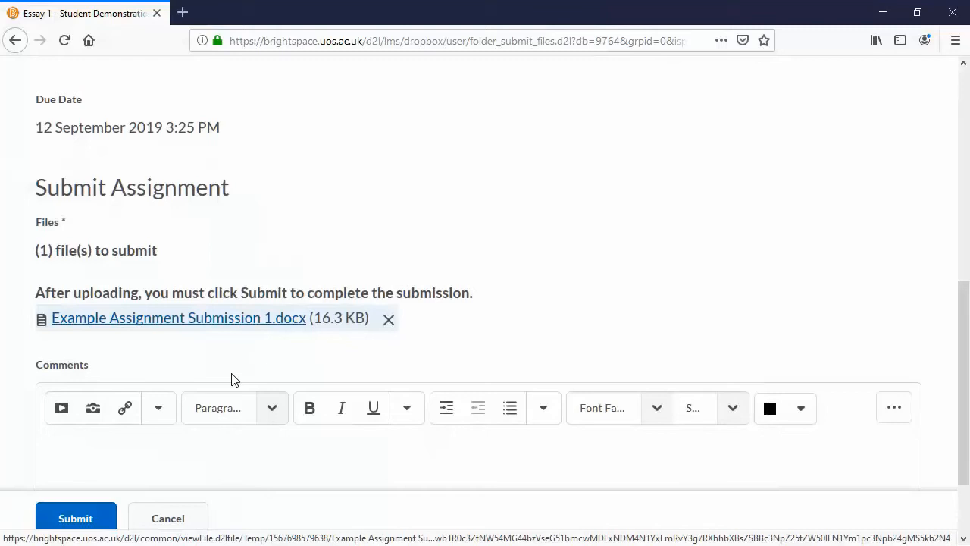
mouse_move(254, 318)
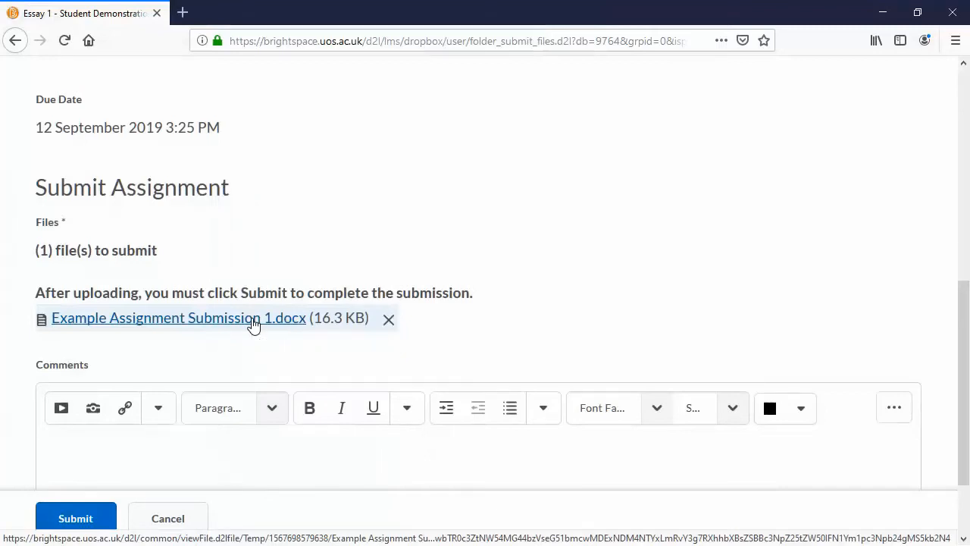
click(179, 318)
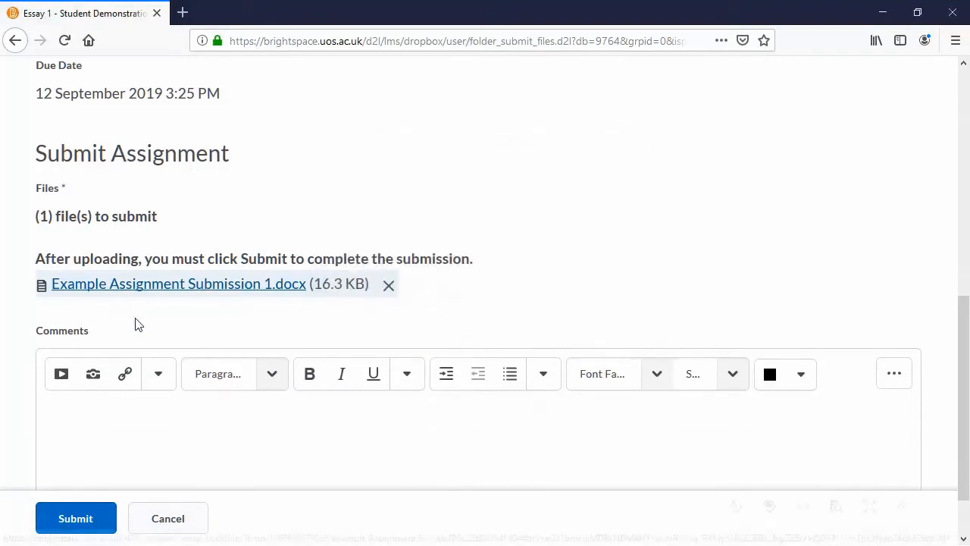
- Submit Essay 1 with the .docx attached, reaching confirmation Submission ID 45739
scroll(down, 3)
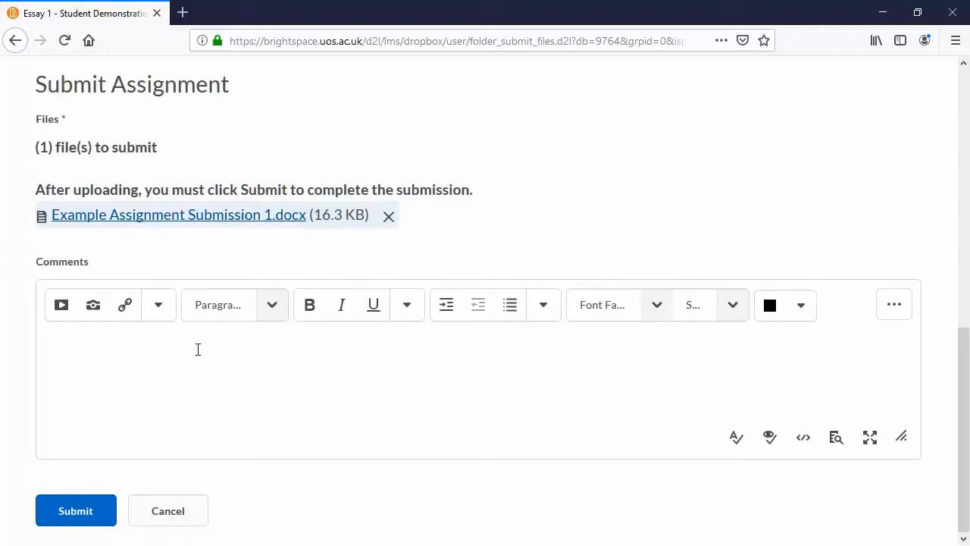
mouse_move(33, 483)
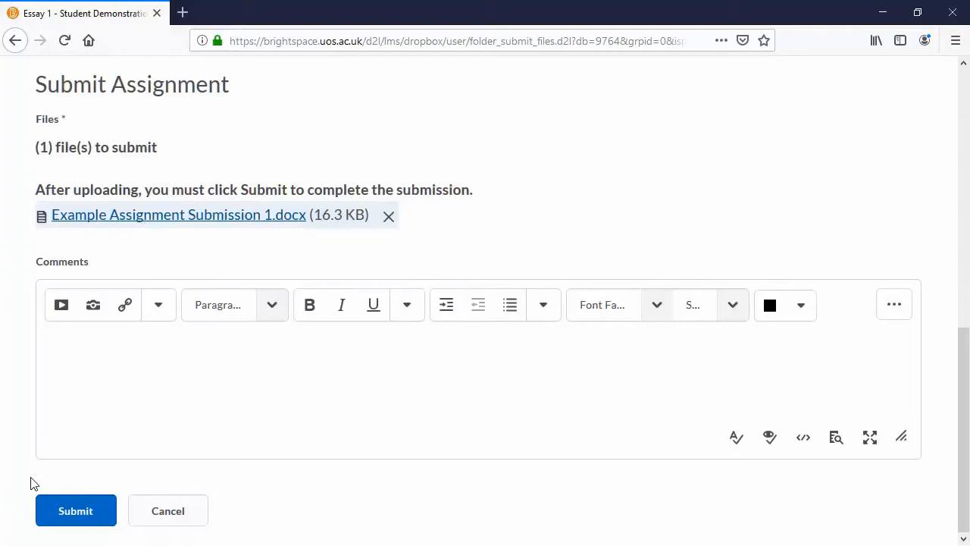
click(75, 510)
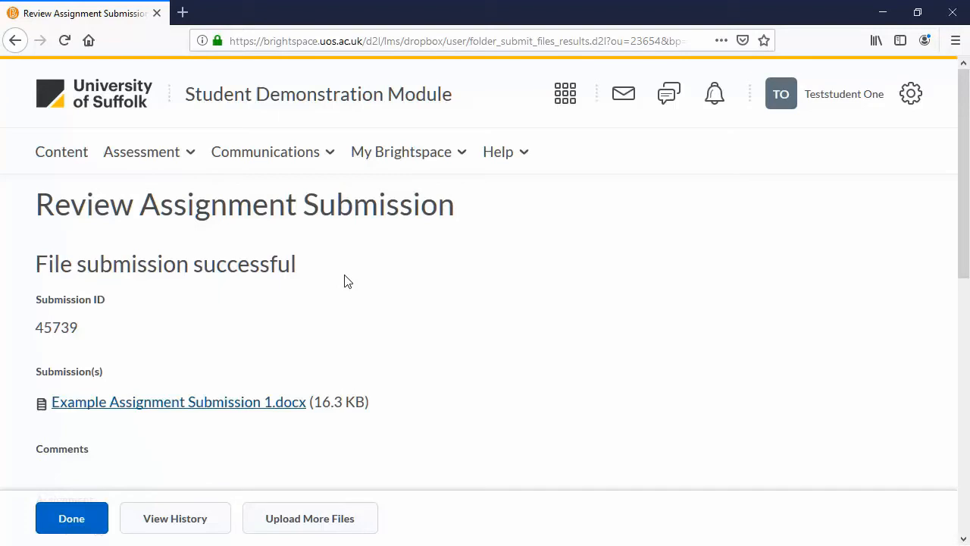
scroll(down, 3)
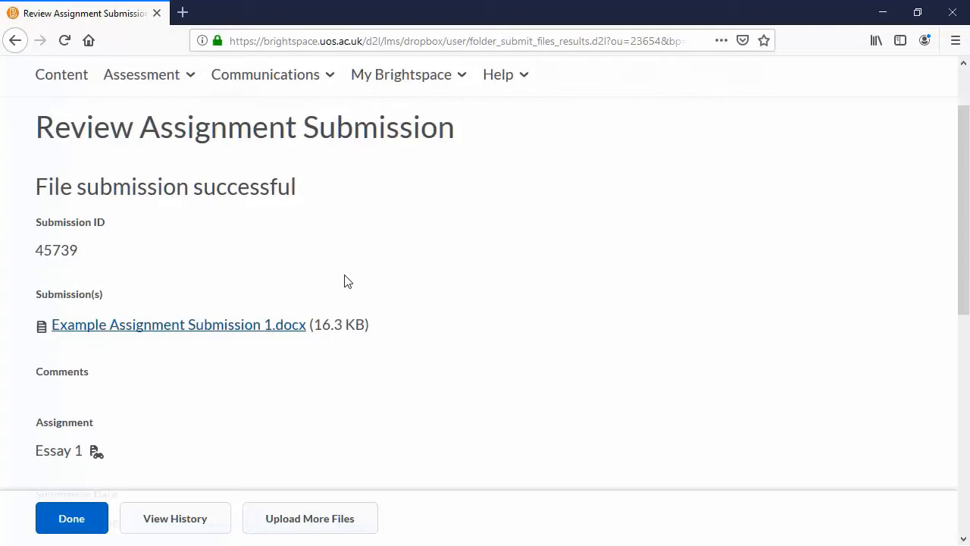
mouse_move(304, 328)
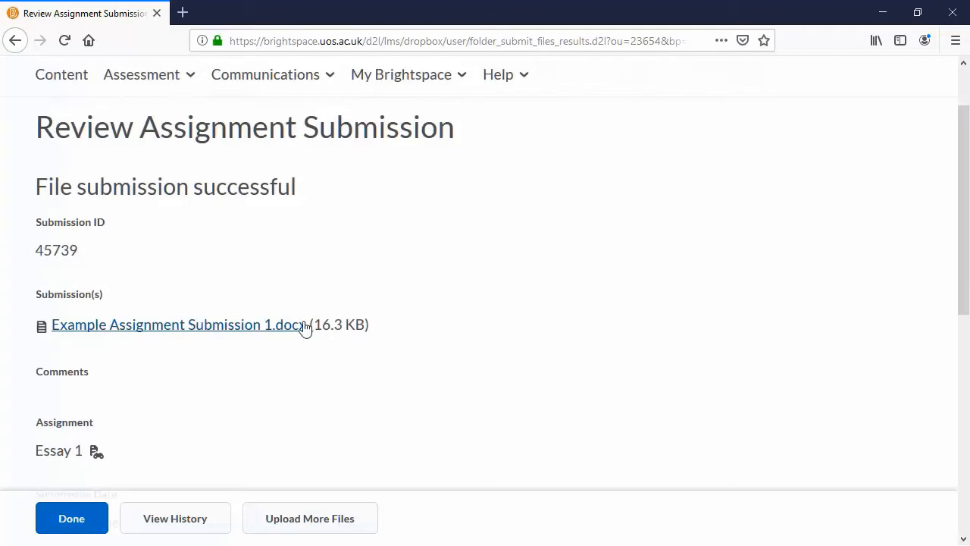
mouse_move(284, 333)
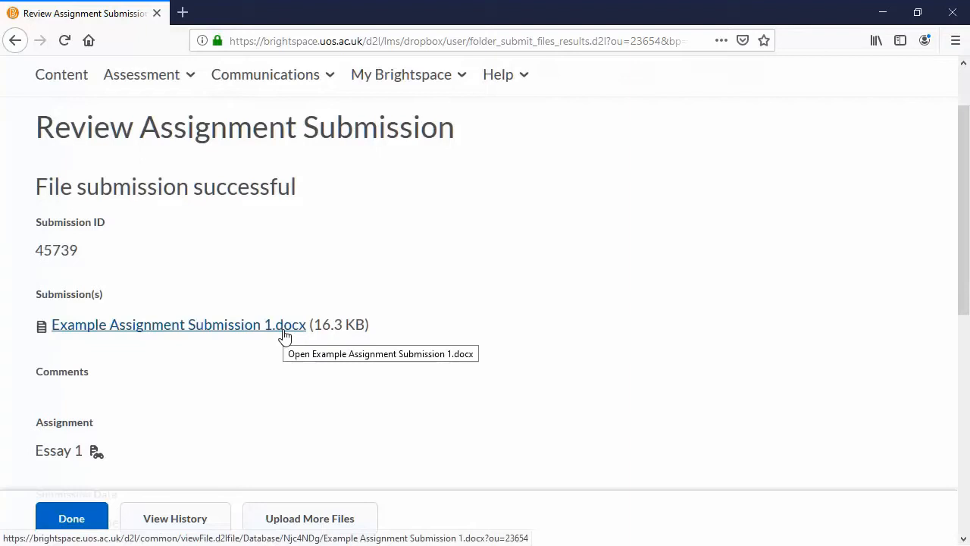
click(178, 324)
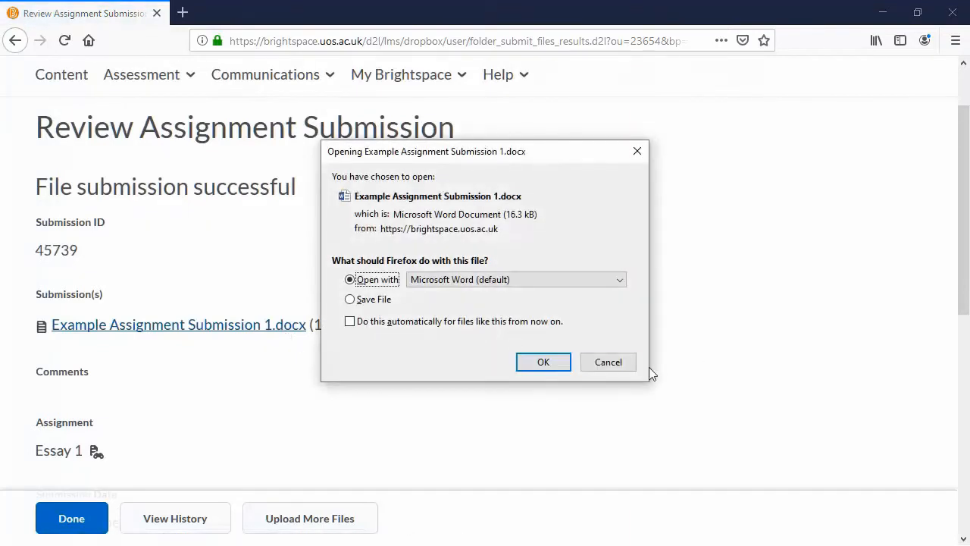
click(608, 361)
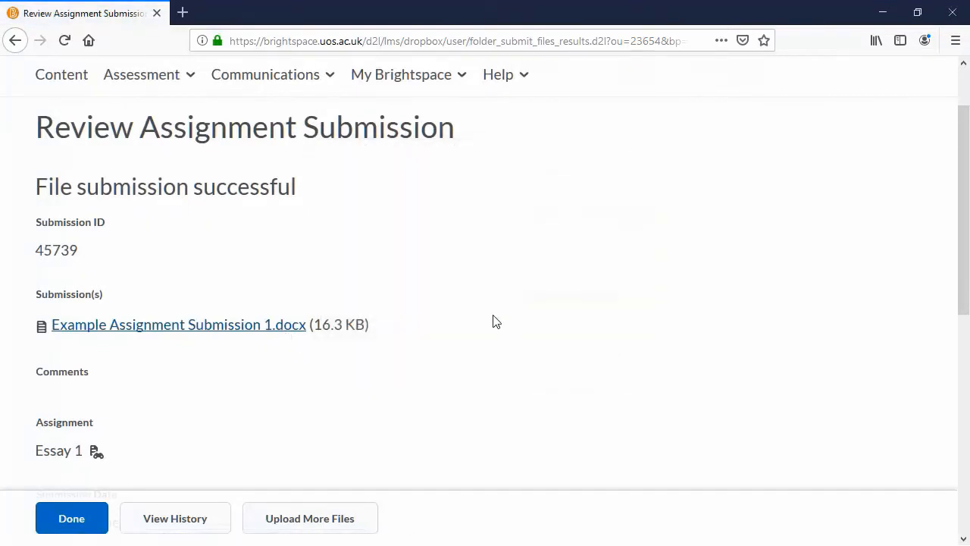
scroll(down, 3)
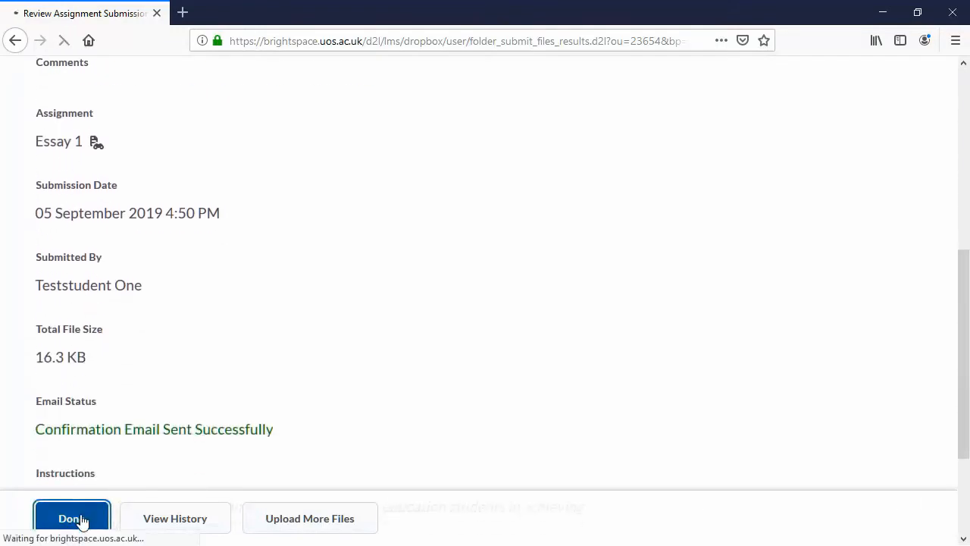
- Return to Assignments and open Essay 1's '1 Submission, 1 File' link
click(72, 518)
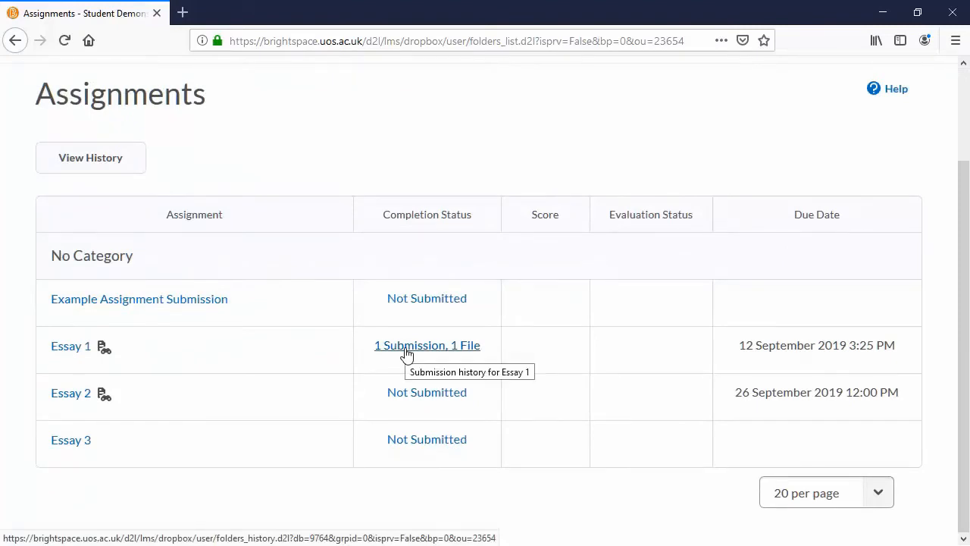
mouse_move(102, 302)
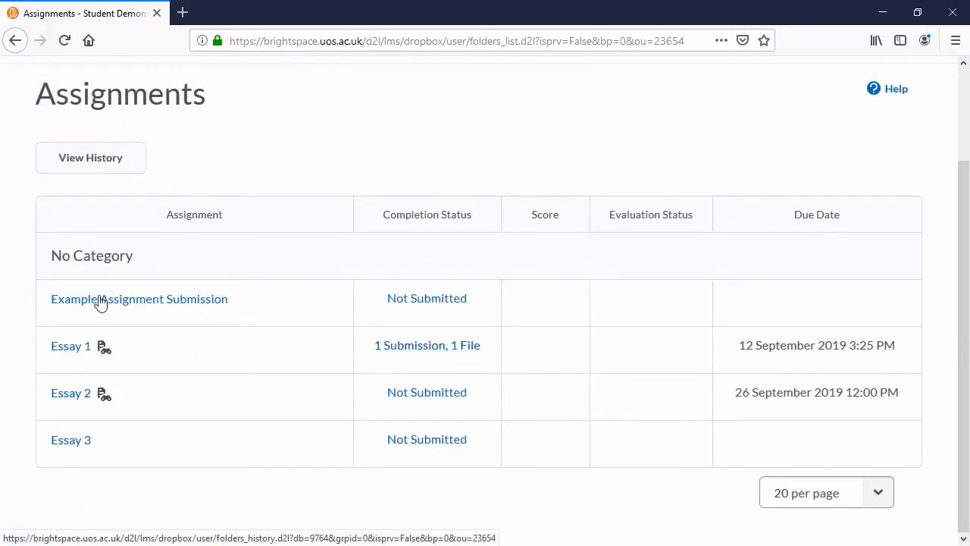
mouse_move(427, 345)
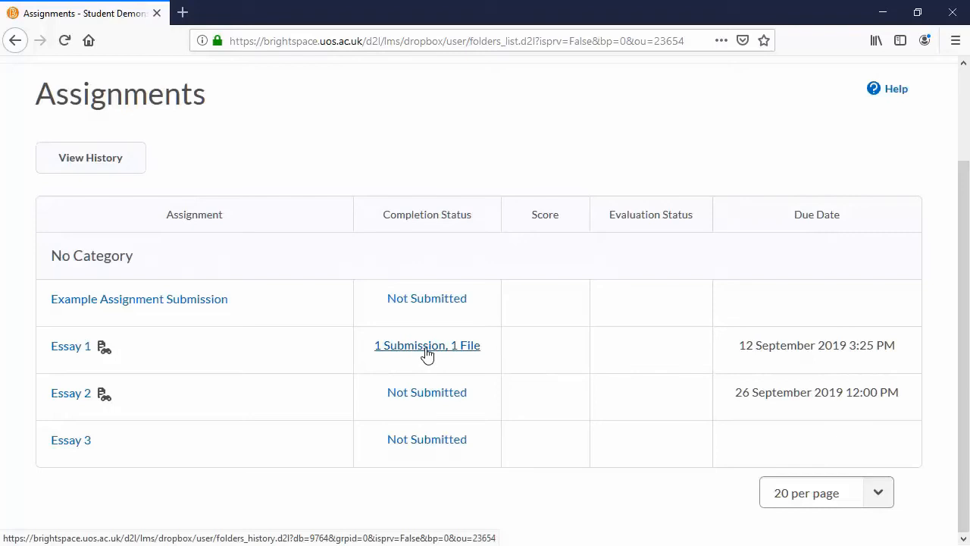
click(427, 345)
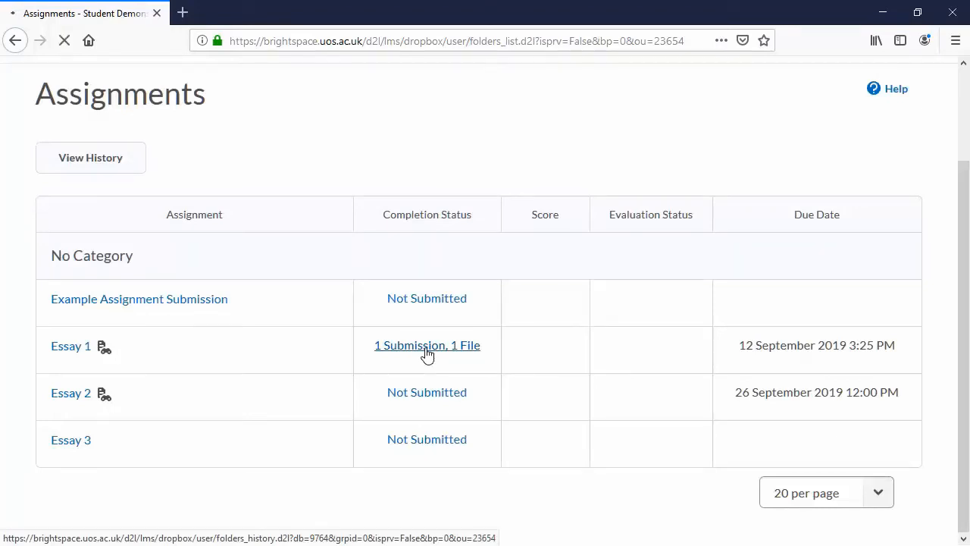
- View Essay 1's Submission History showing submission 45739 with the .docx file
click(427, 345)
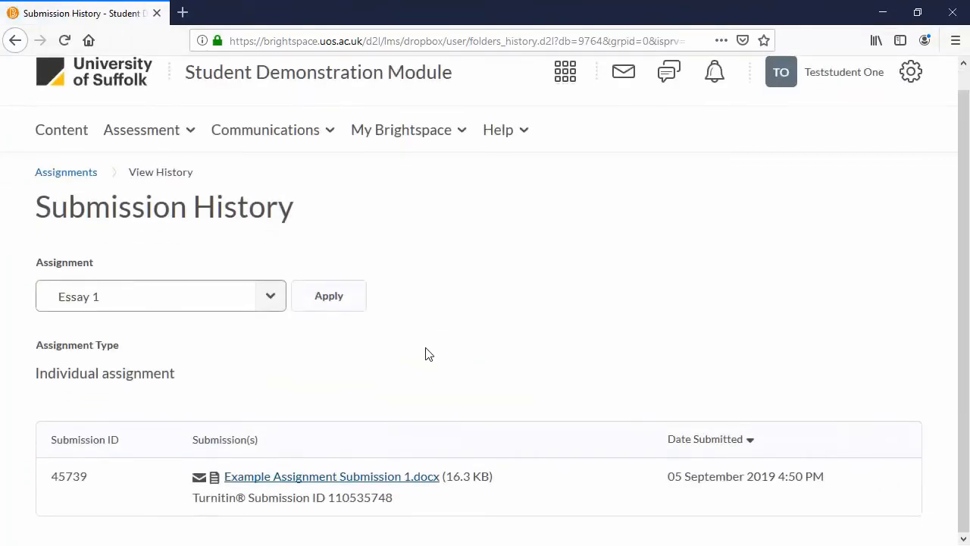
mouse_move(385, 476)
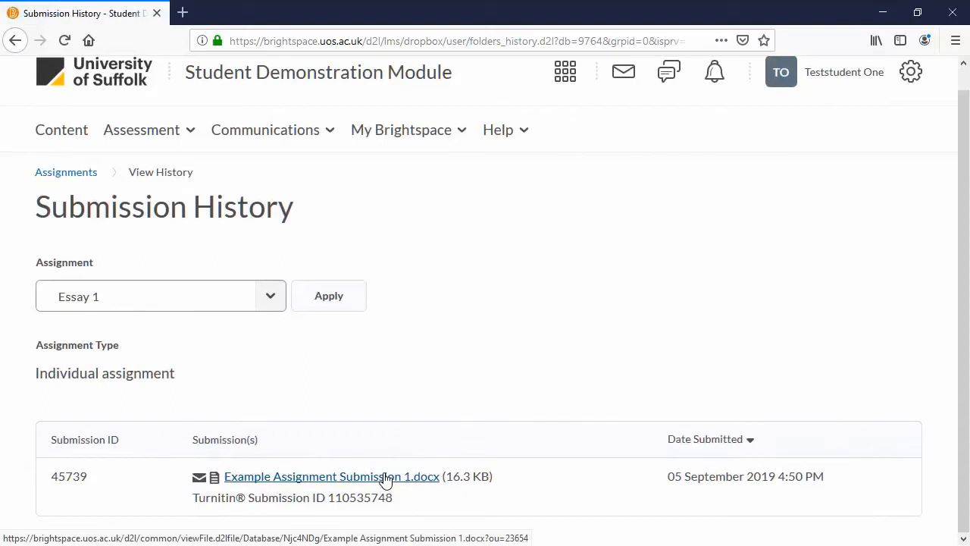
mouse_move(373, 436)
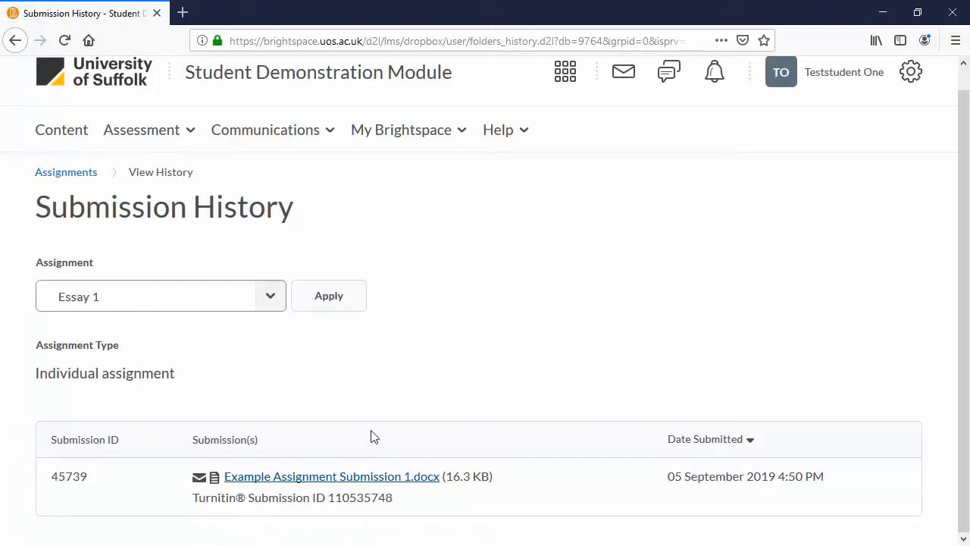
mouse_move(321, 356)
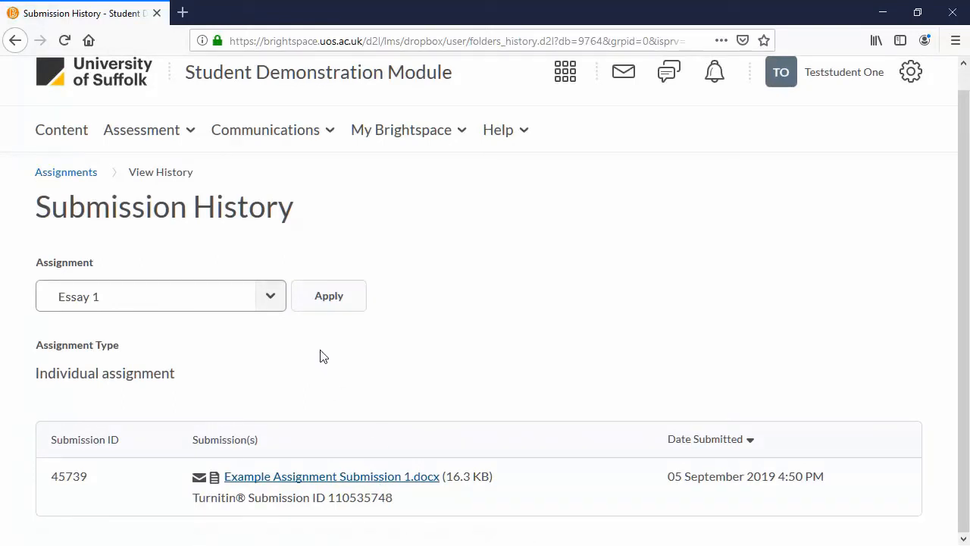